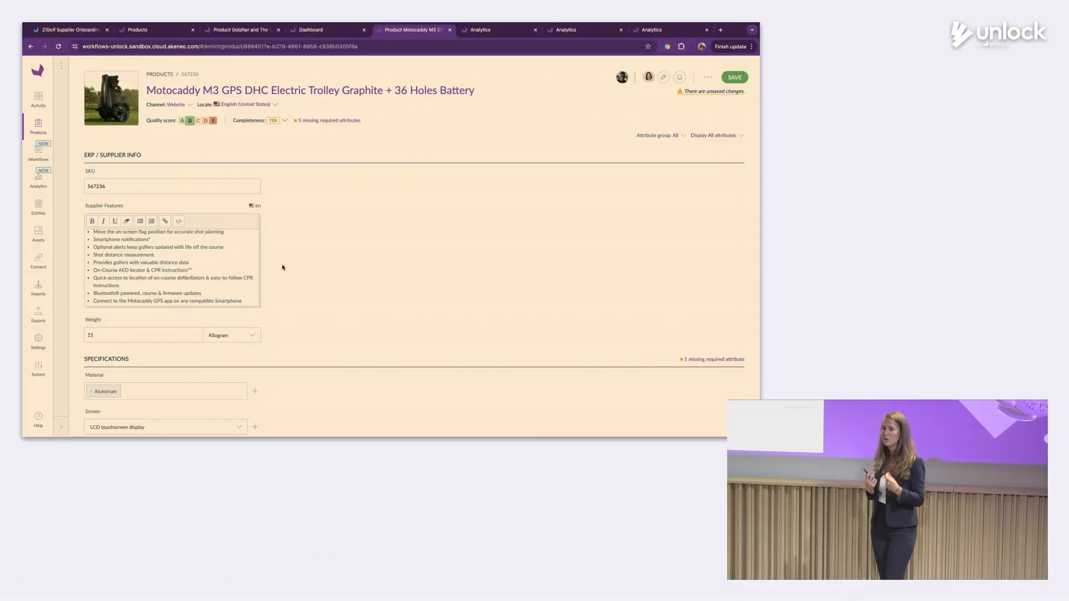
Step: Have Ask AI generate an English marketing text for the empty Description (Caddie)
scroll("down", 3)
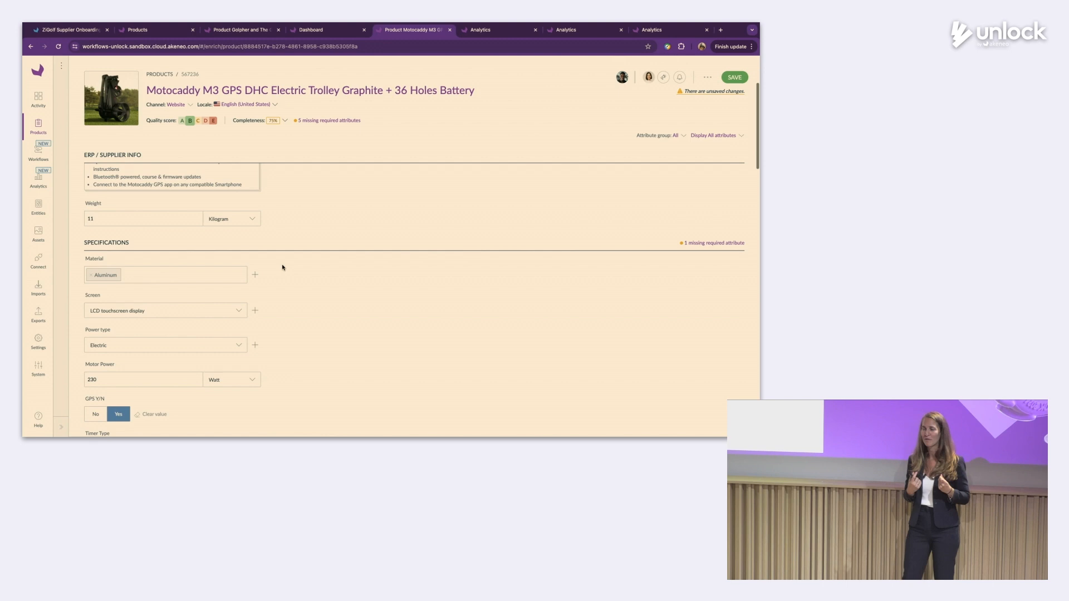
scroll("down", 3)
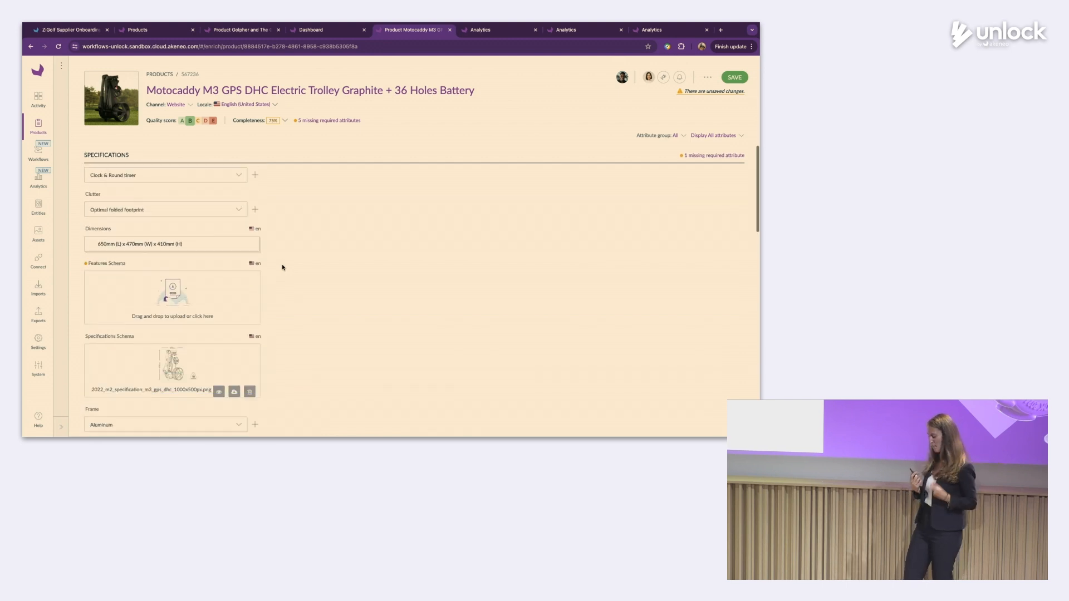
scroll("down", 3)
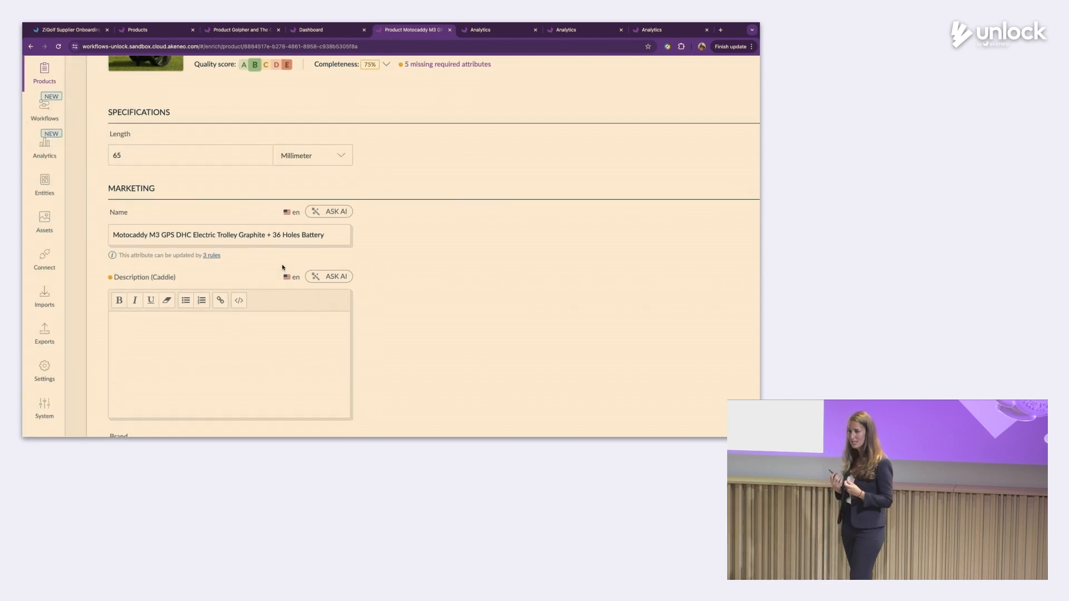
scroll("up", 3)
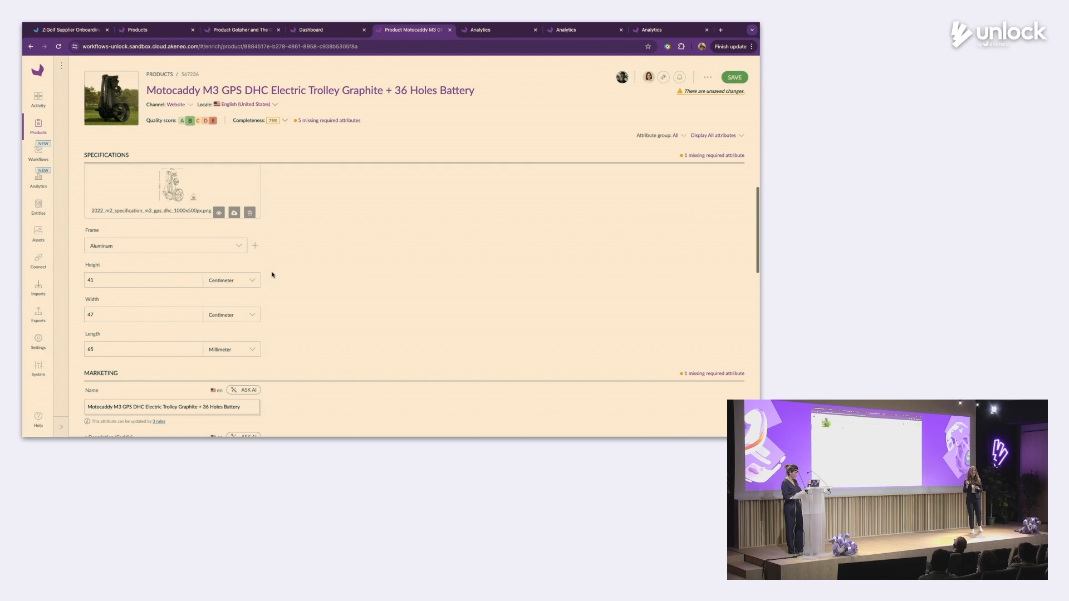
scroll("down", 3)
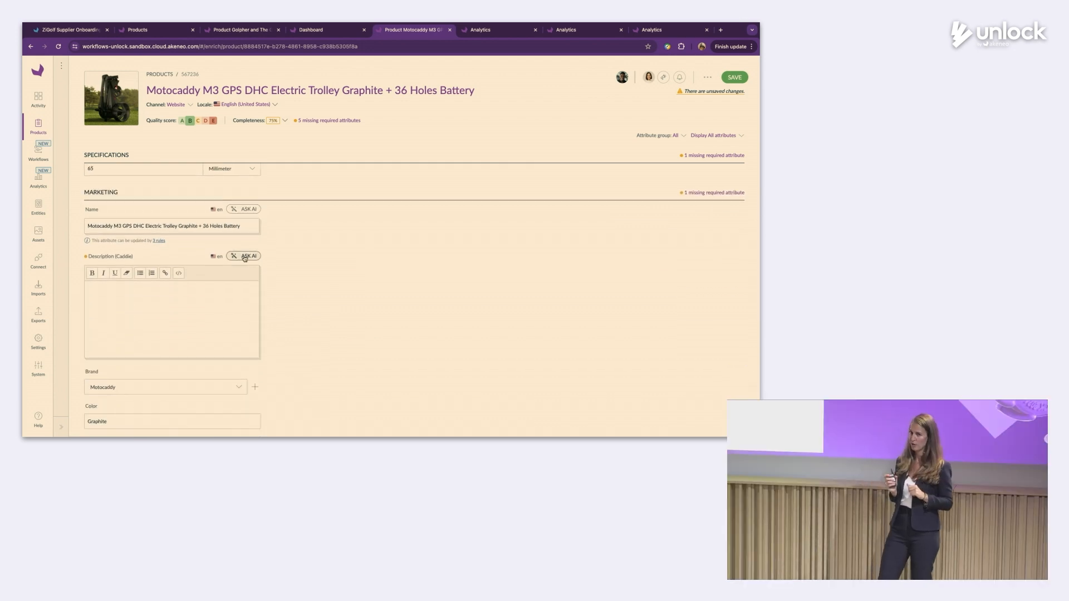
left_click(243, 256)
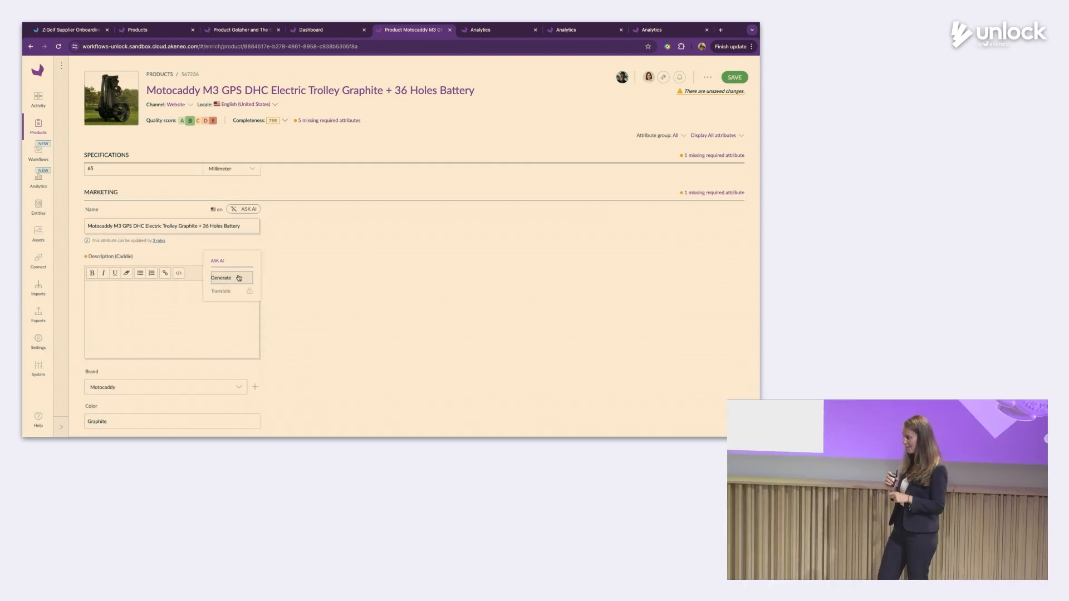
left_click(220, 278)
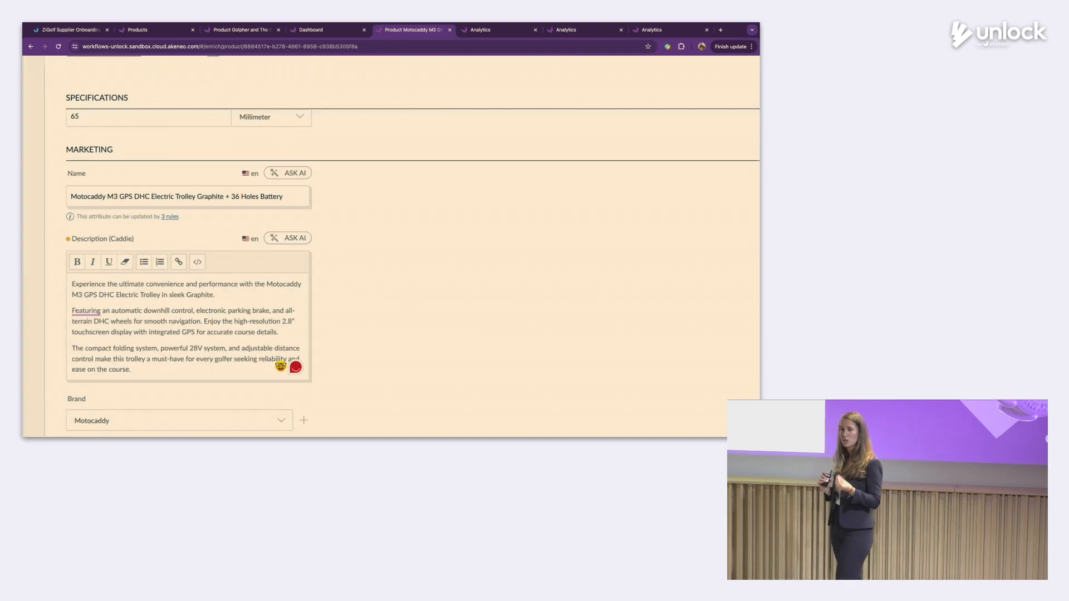
Step: Save the Motocaddy M3 with its new description and reveal the AI rephrasing options
scroll("up", 3)
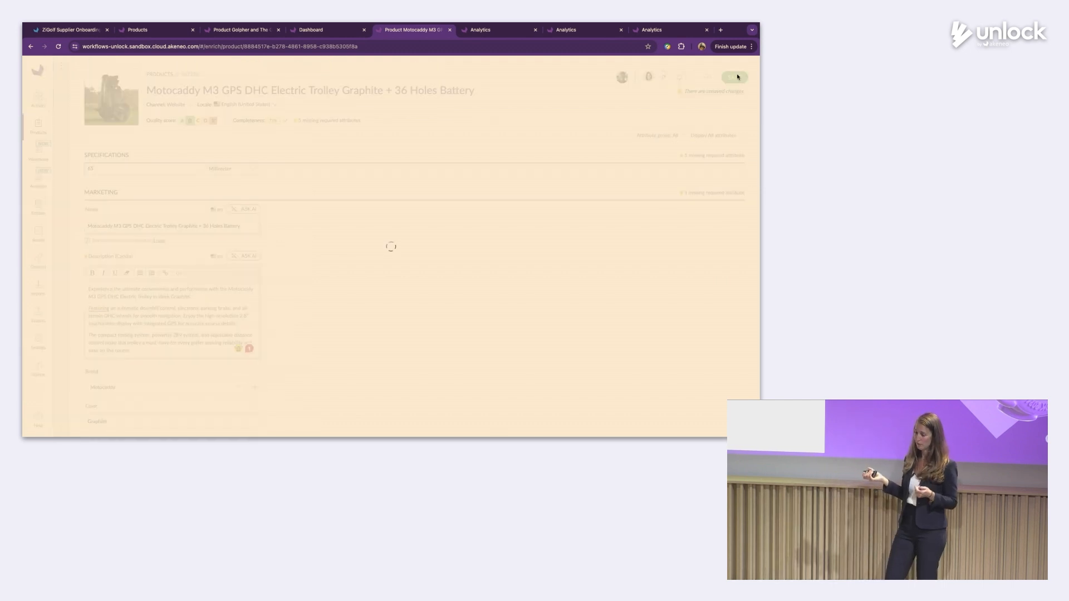
left_click(733, 76)
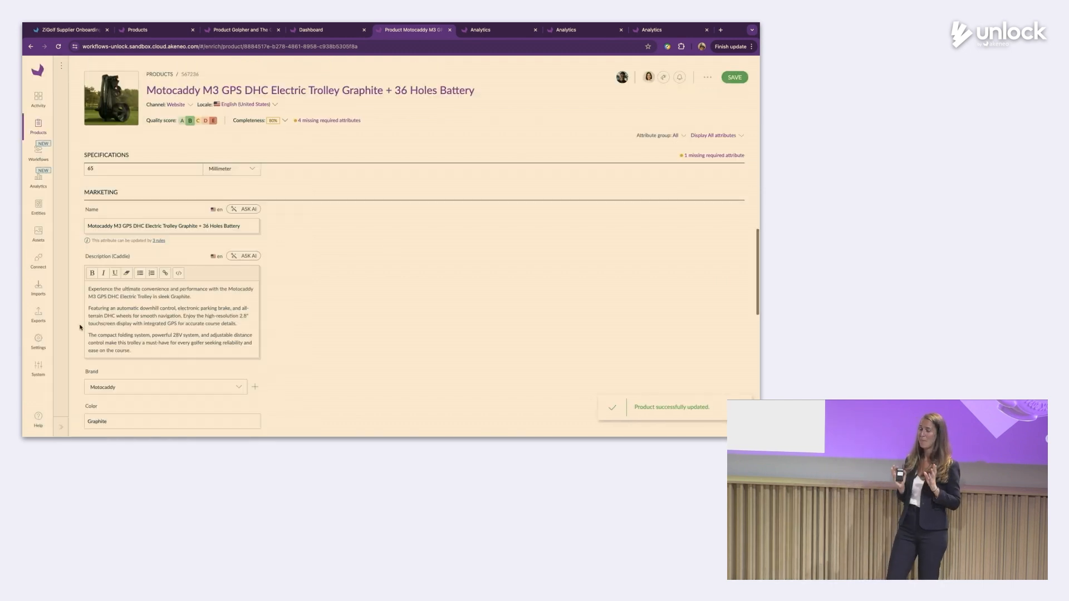
left_click(244, 256)
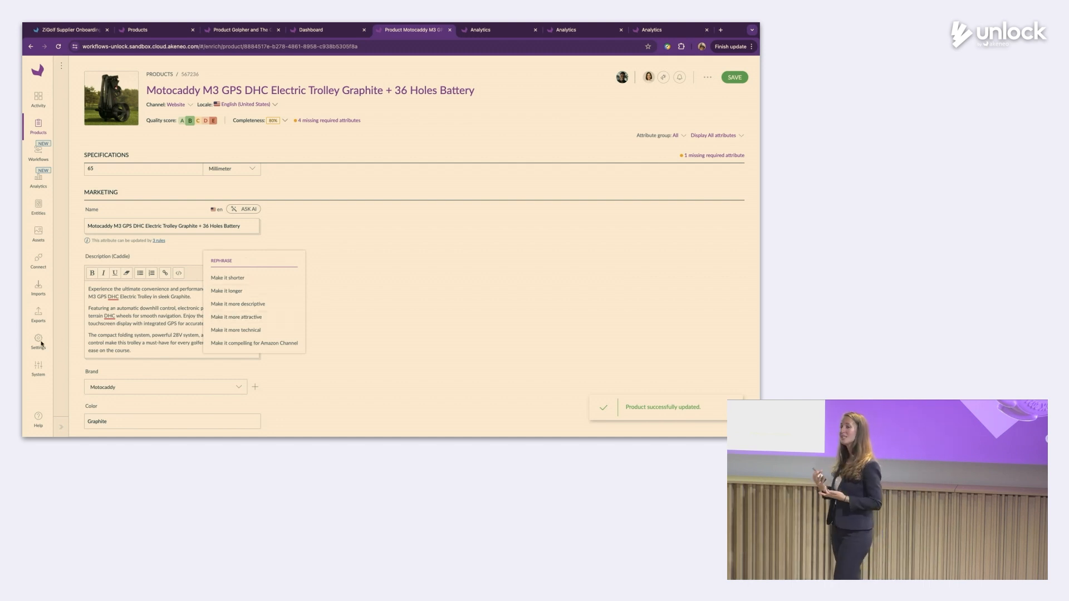
Step: Find the Description (Caddie) attribute via Settings > Attributes and show its Generative AI settings
left_click(38, 340)
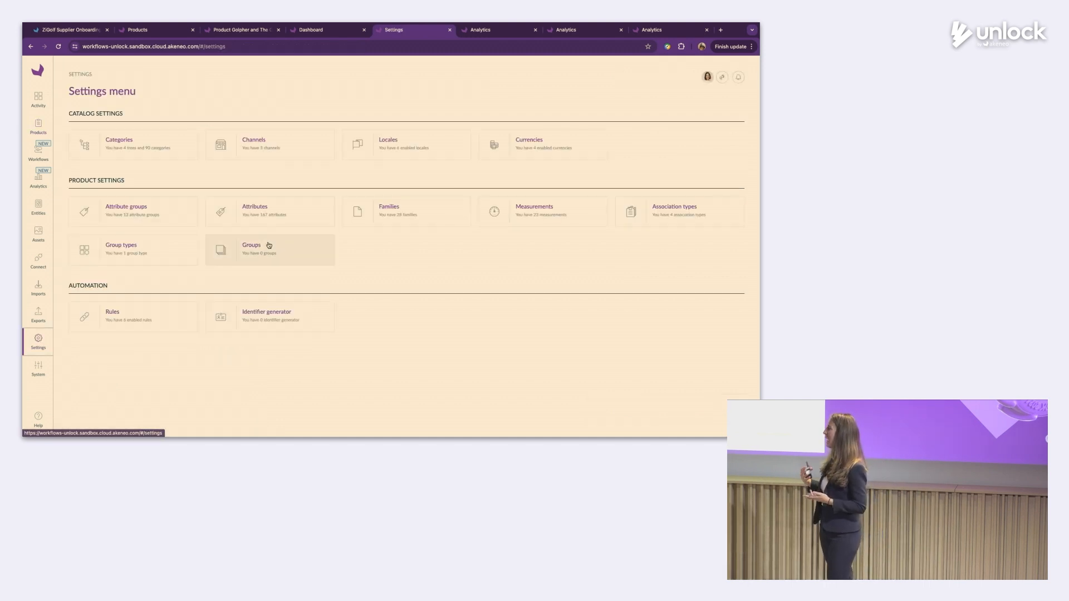
left_click(255, 207)
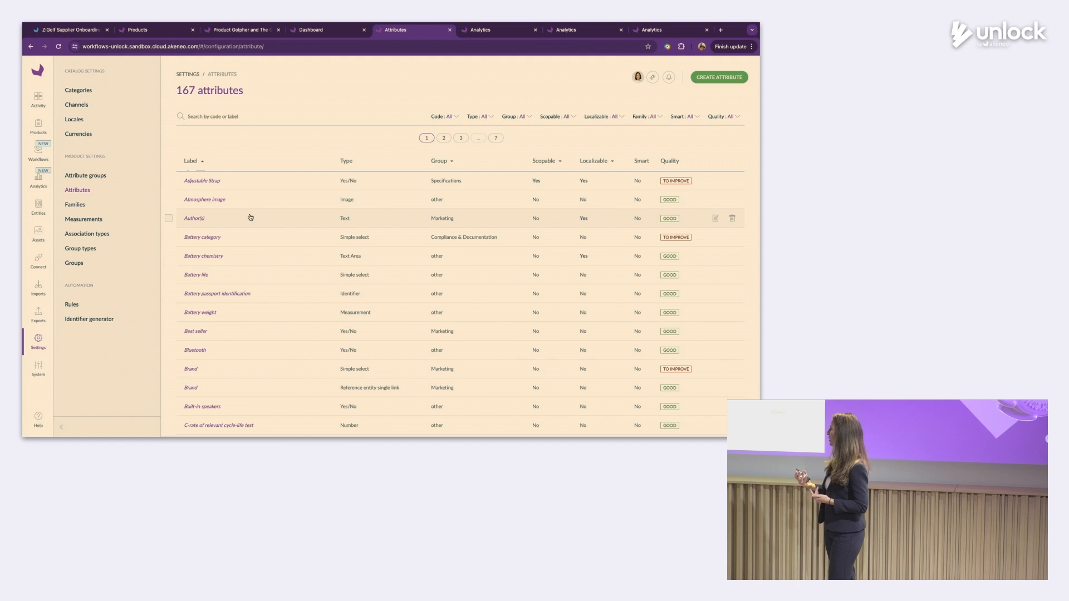
type("desc")
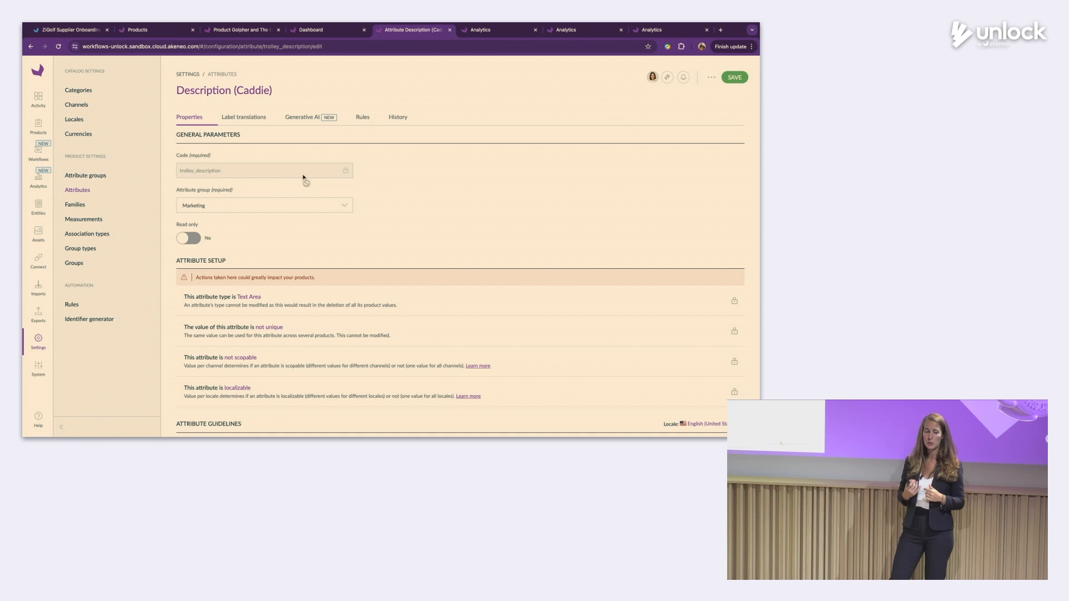
left_click(302, 117)
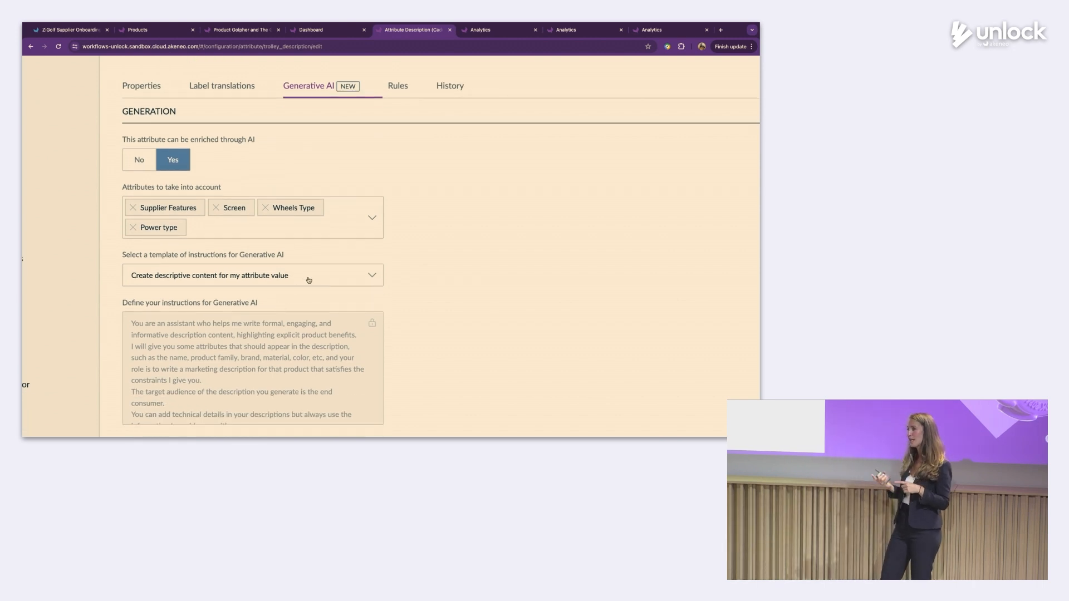
Step: Review the AI instruction templates, keeping 'descriptive content' selected
left_click(372, 275)
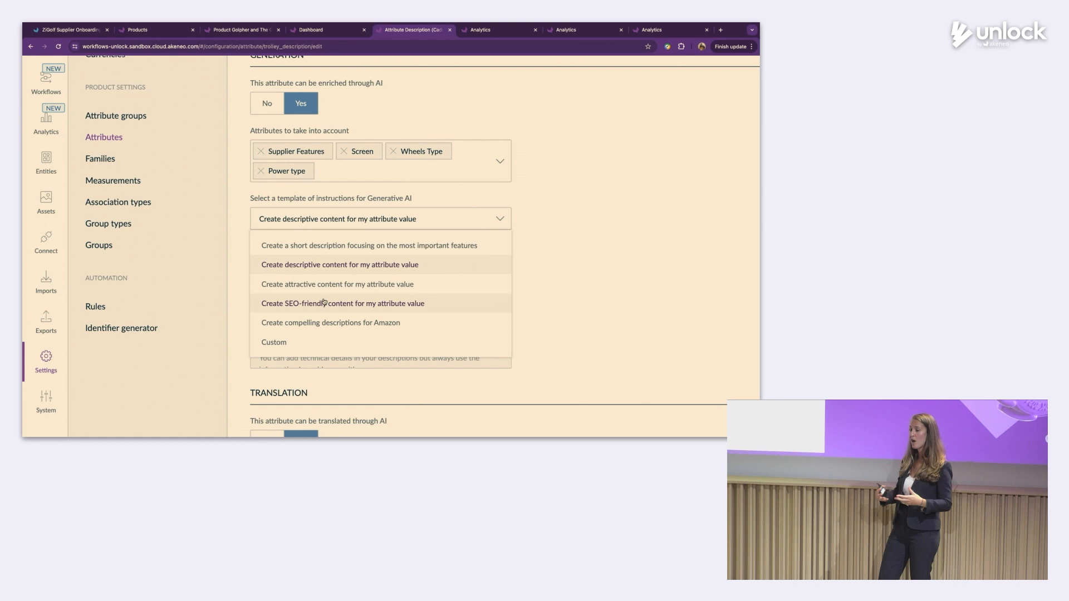
mouse_move(305, 266)
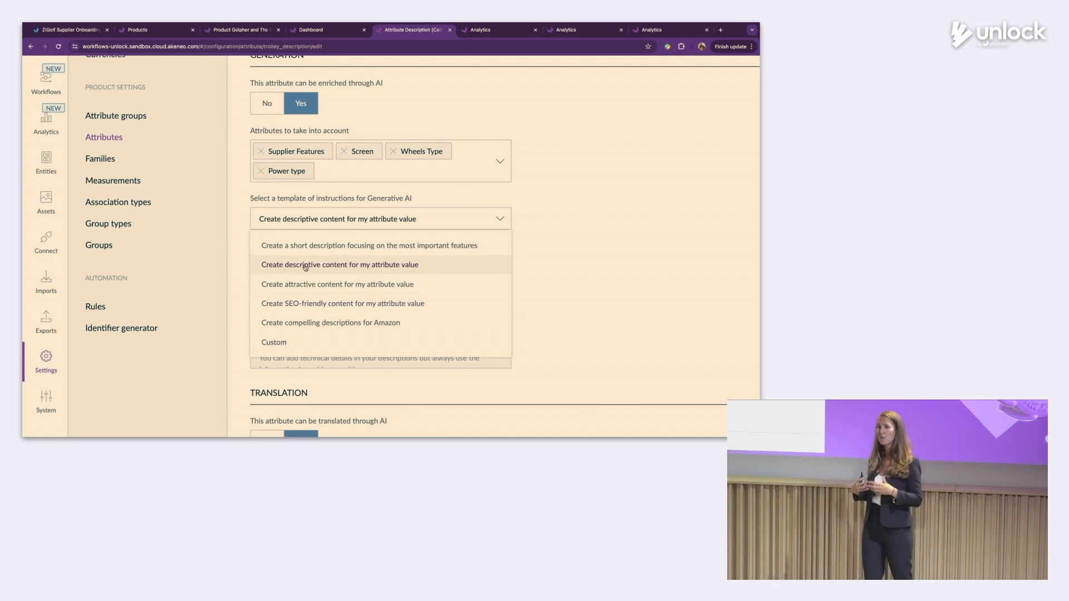
mouse_move(539, 265)
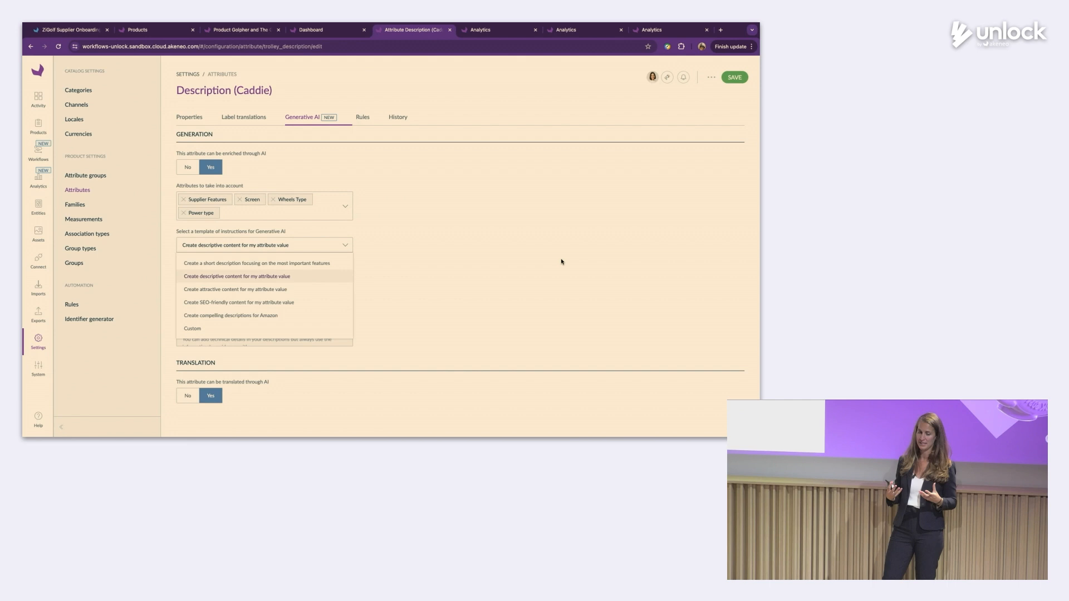
left_click(236, 276)
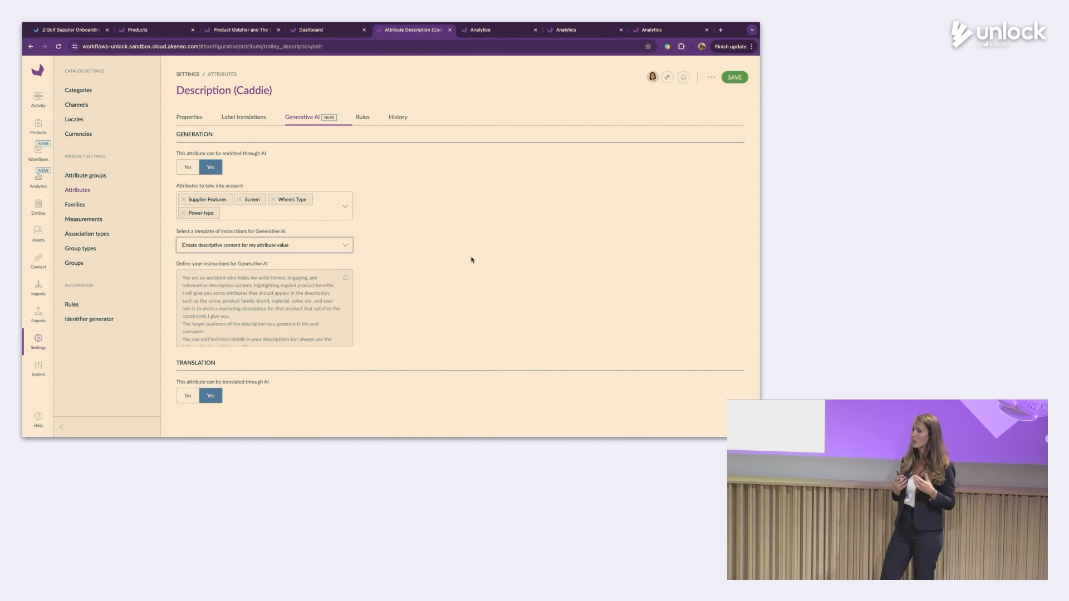
mouse_move(668, 150)
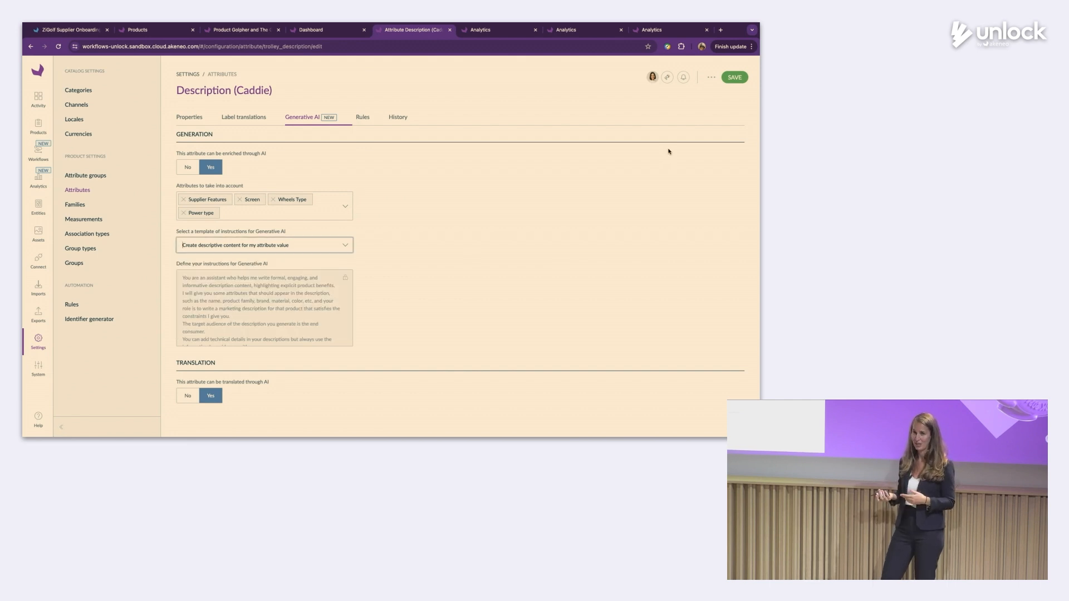
mouse_move(361, 88)
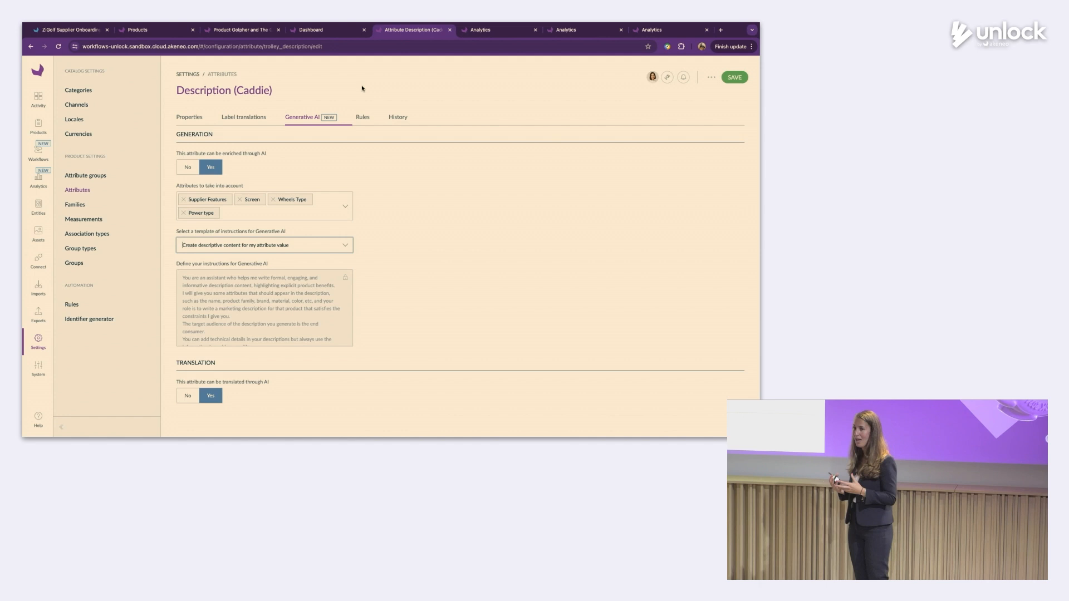
mouse_move(37, 129)
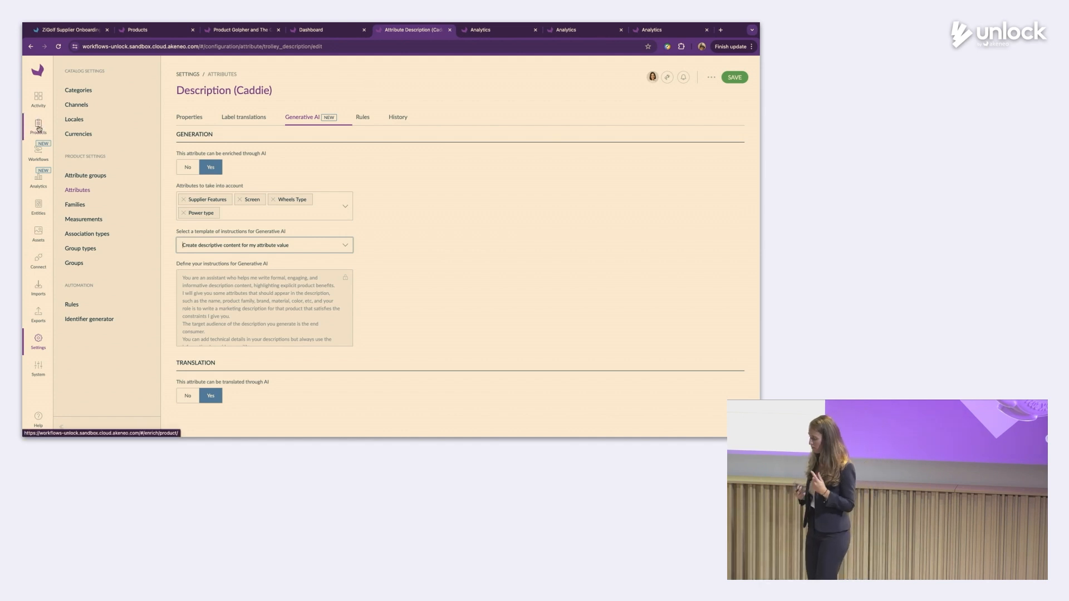
Step: Show only the Marketing attributes of the Motocaddy M3 GPS DHC product
left_click(38, 126)
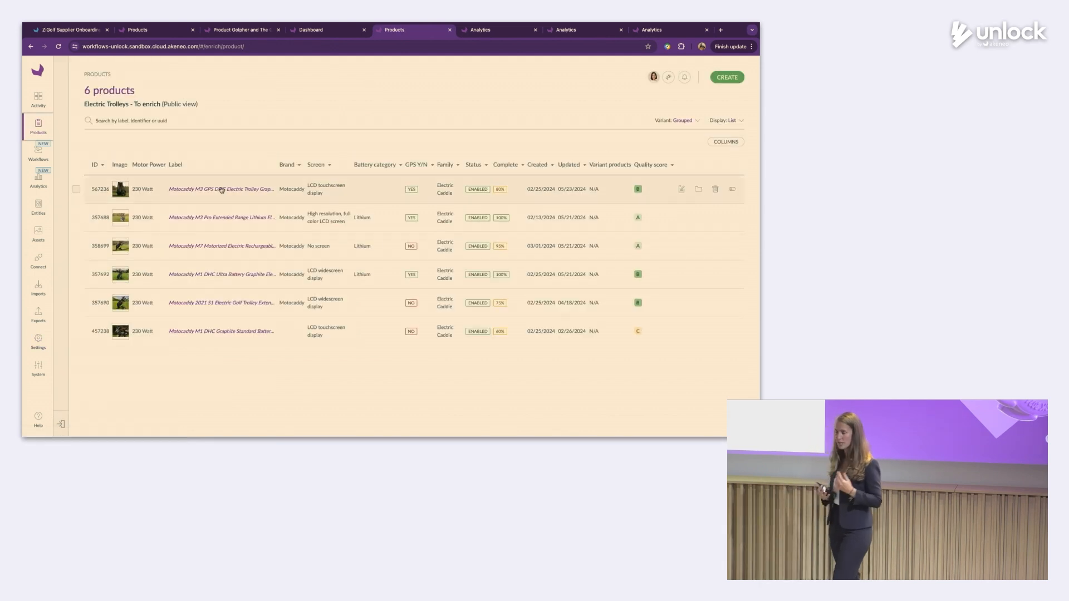
left_click(220, 189)
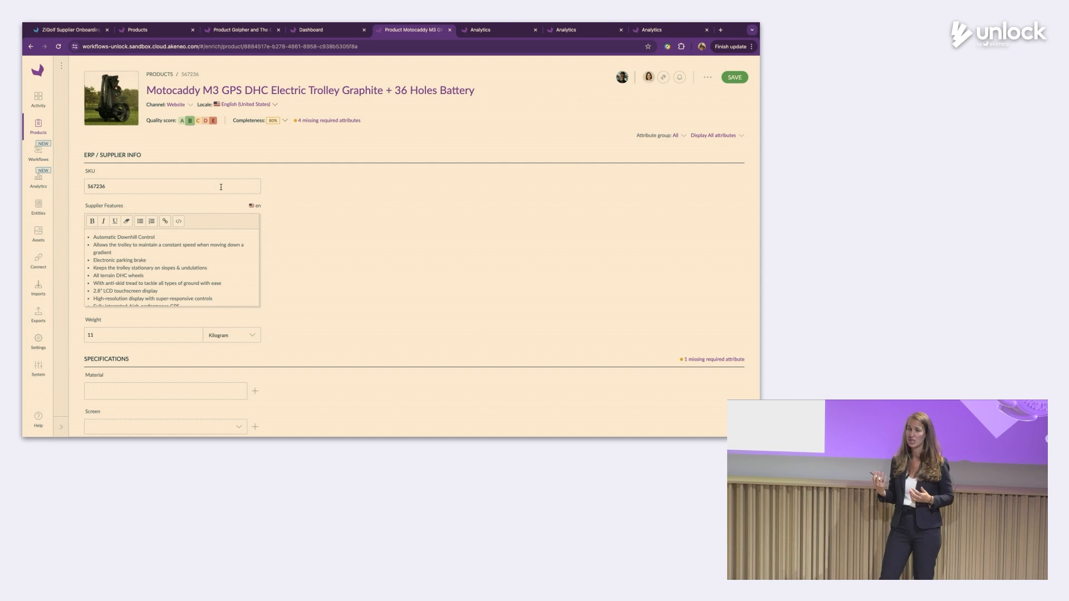
left_click(658, 135)
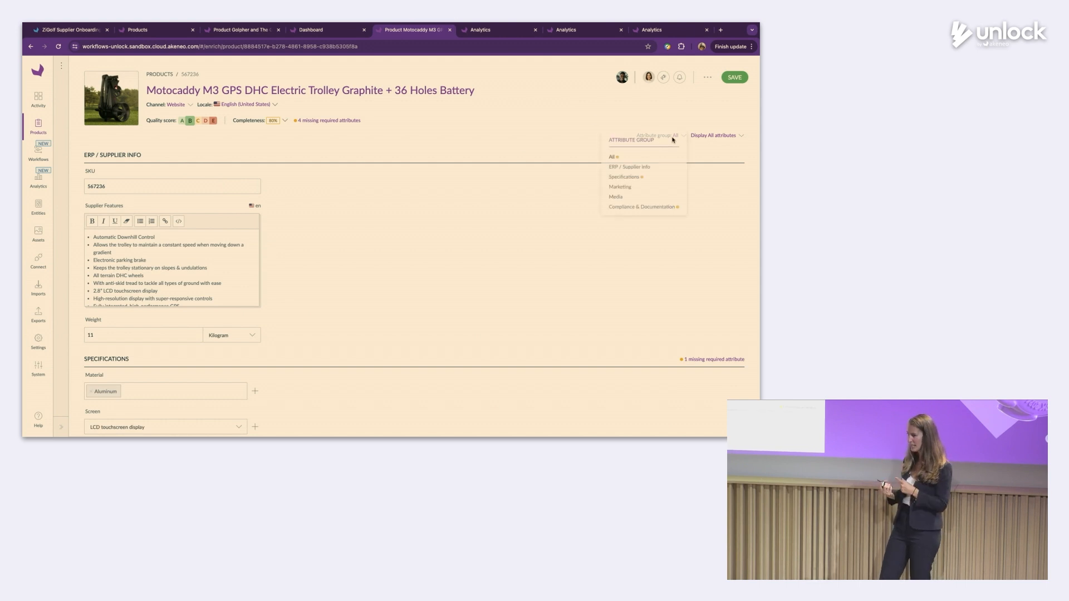
left_click(619, 187)
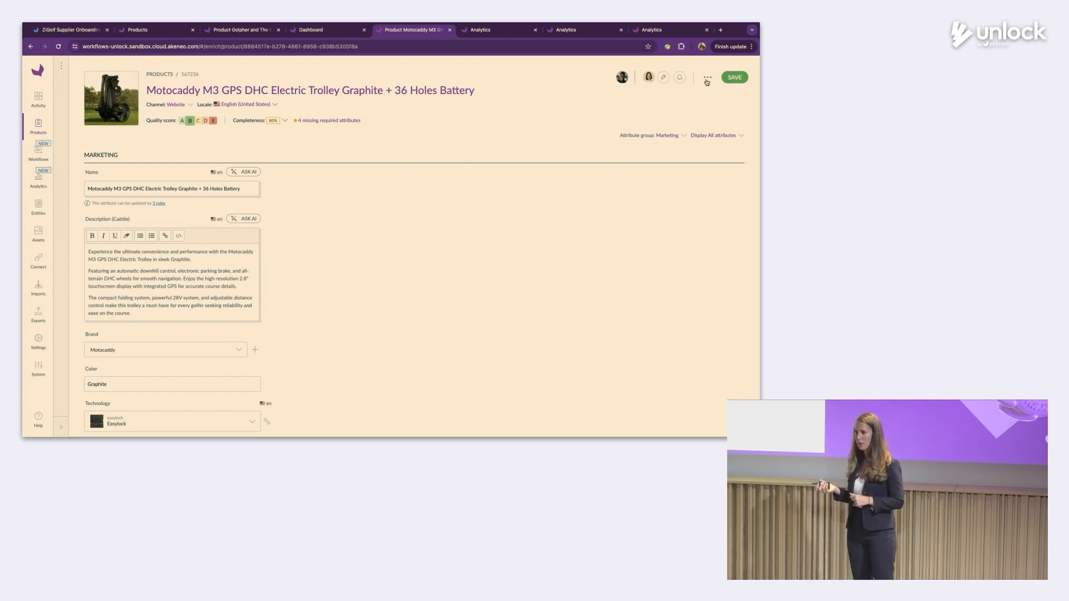
Step: Compare / Translate with French (France) beside English and ask AI for the French description
left_click(707, 77)
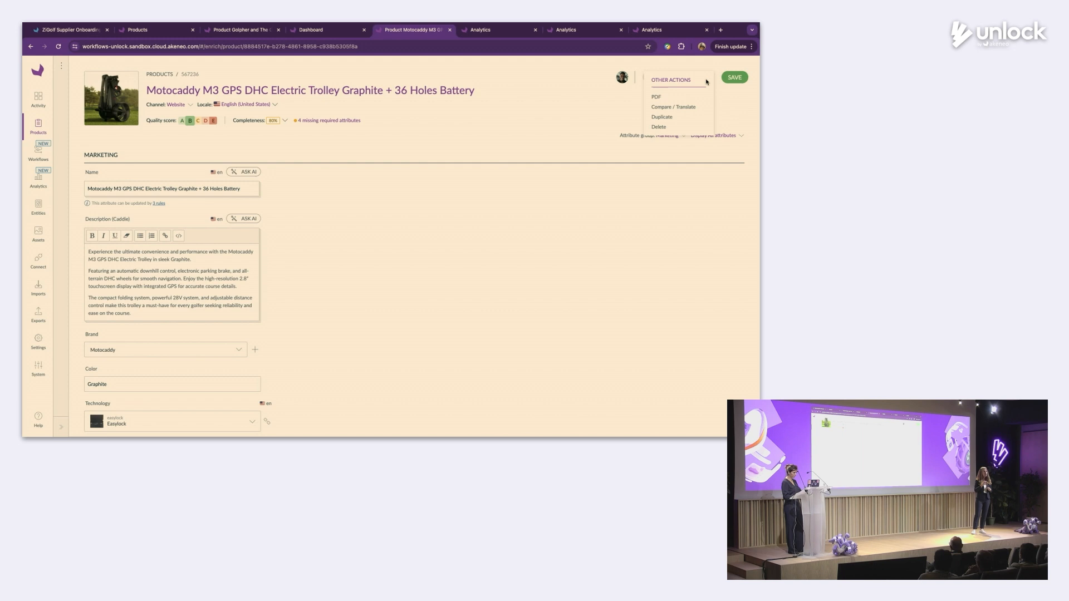
left_click(673, 107)
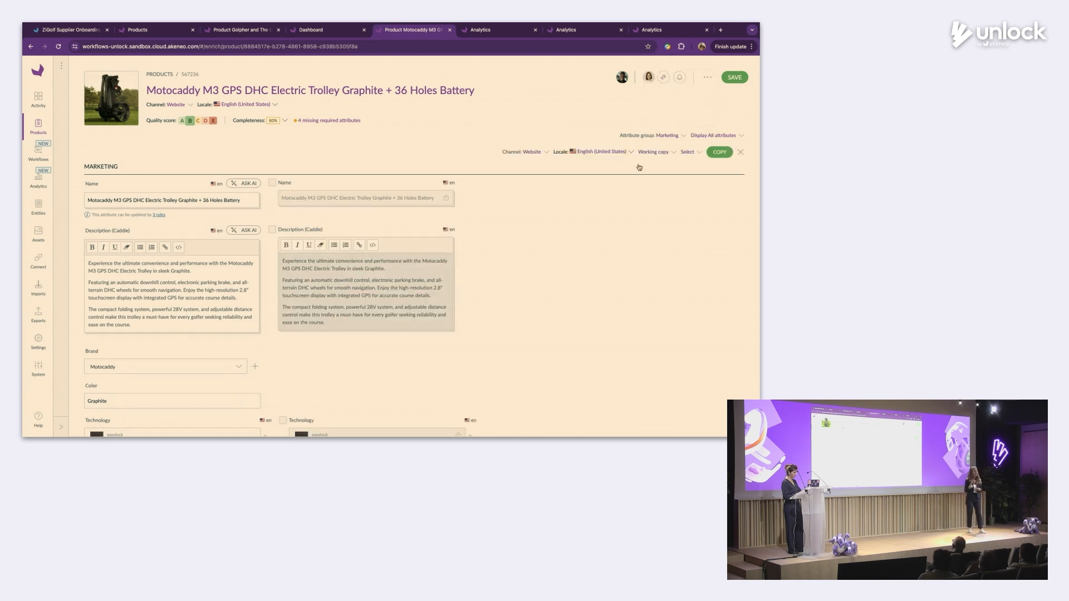
mouse_move(265, 112)
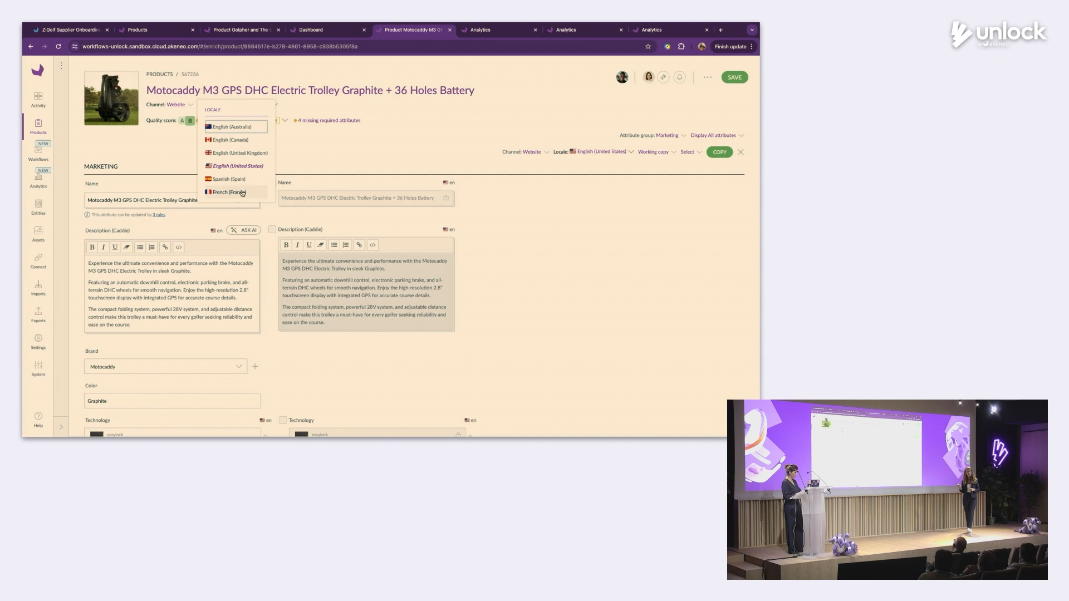
left_click(229, 192)
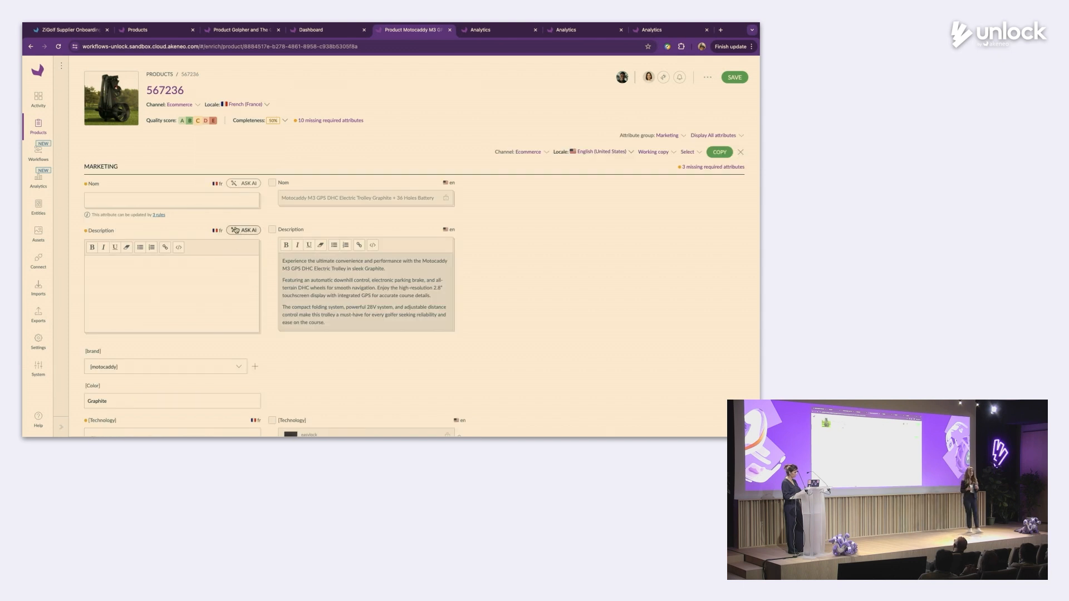
left_click(244, 230)
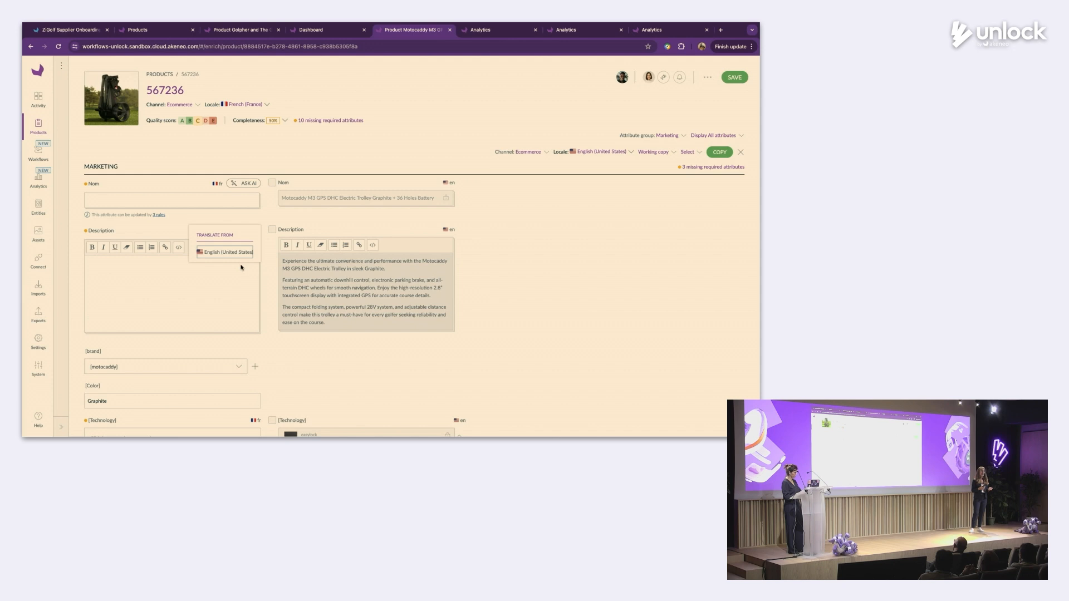
Step: Translate the description from English (United States) into French and save the product
left_click(226, 252)
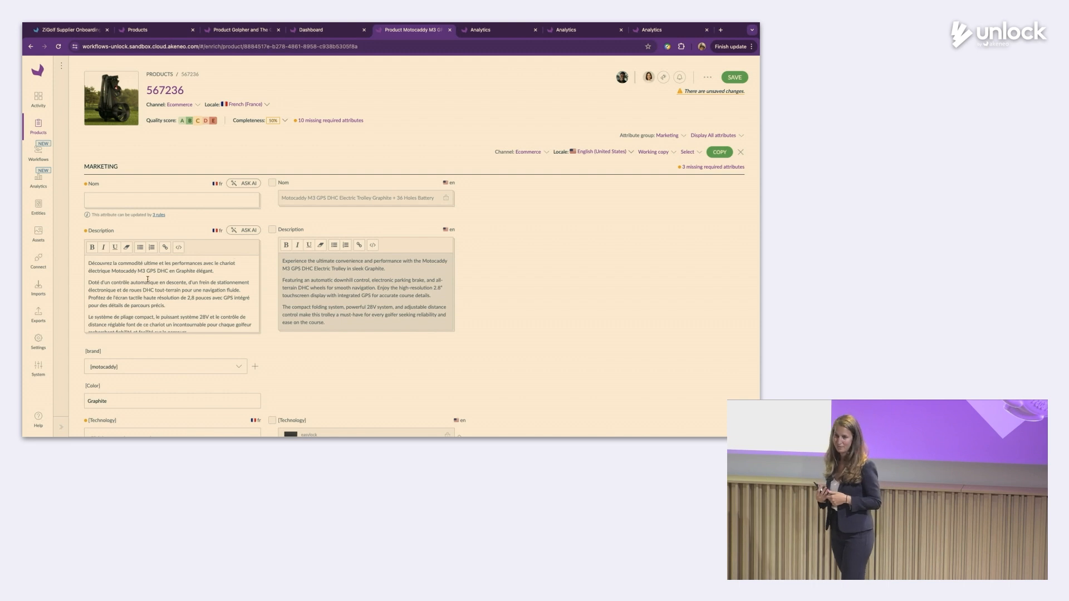
scroll("down", 3)
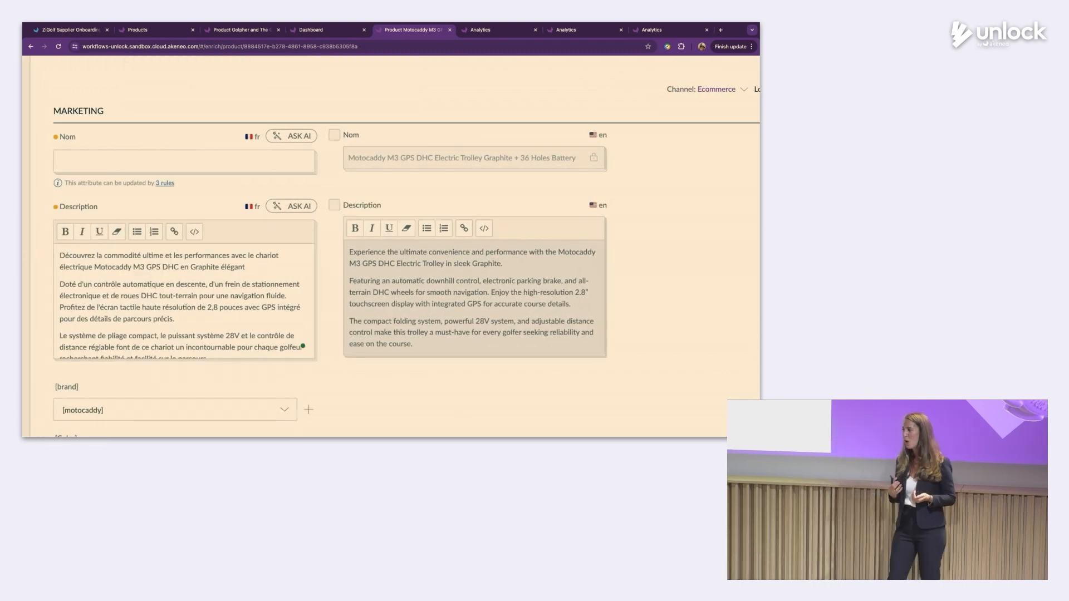
scroll("up", 3)
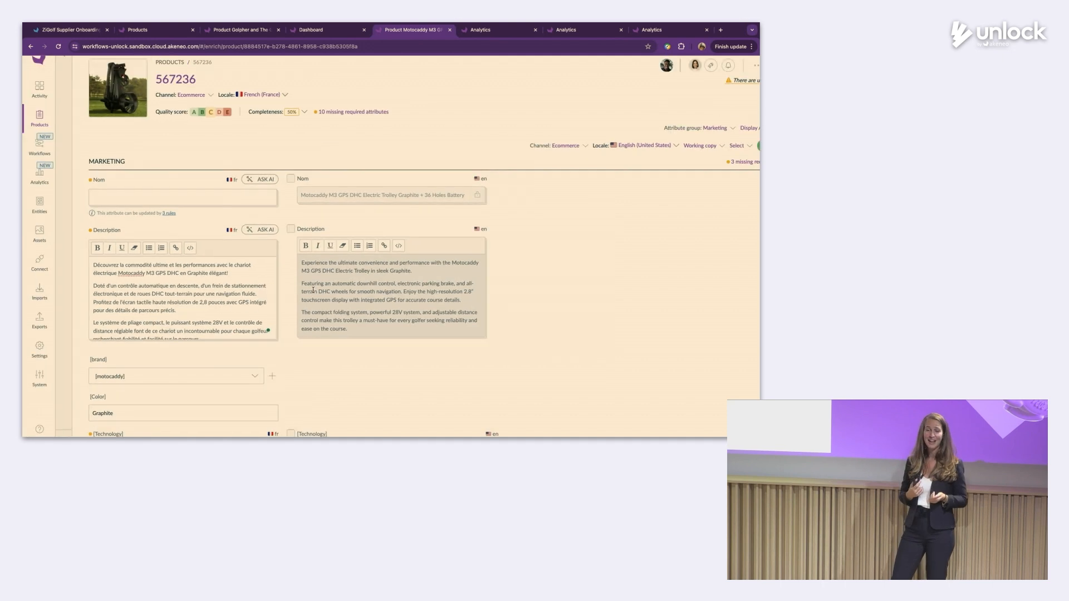
scroll("down", 3)
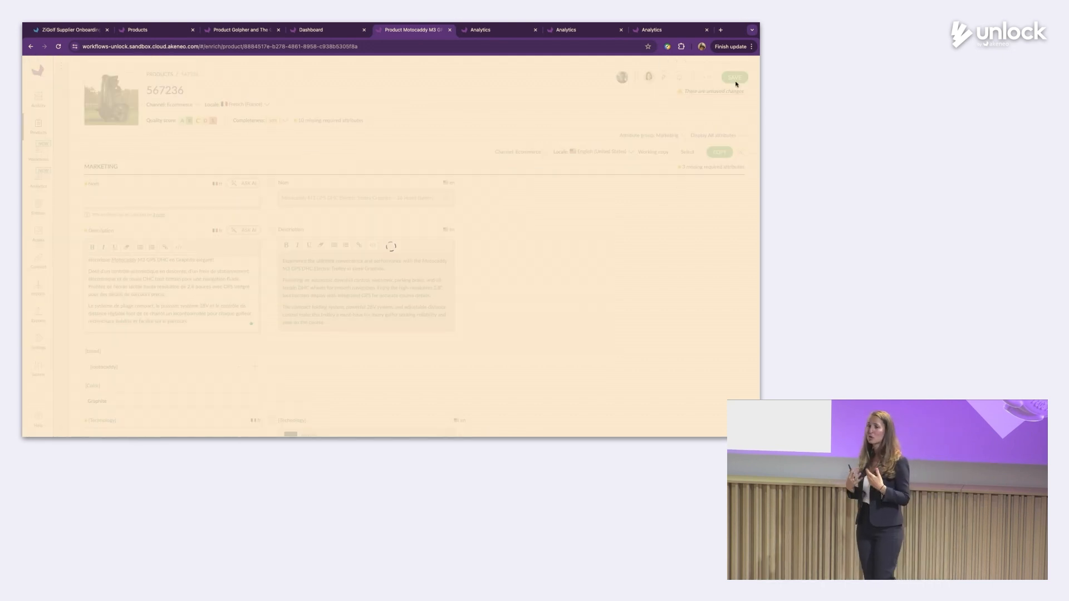
left_click(733, 77)
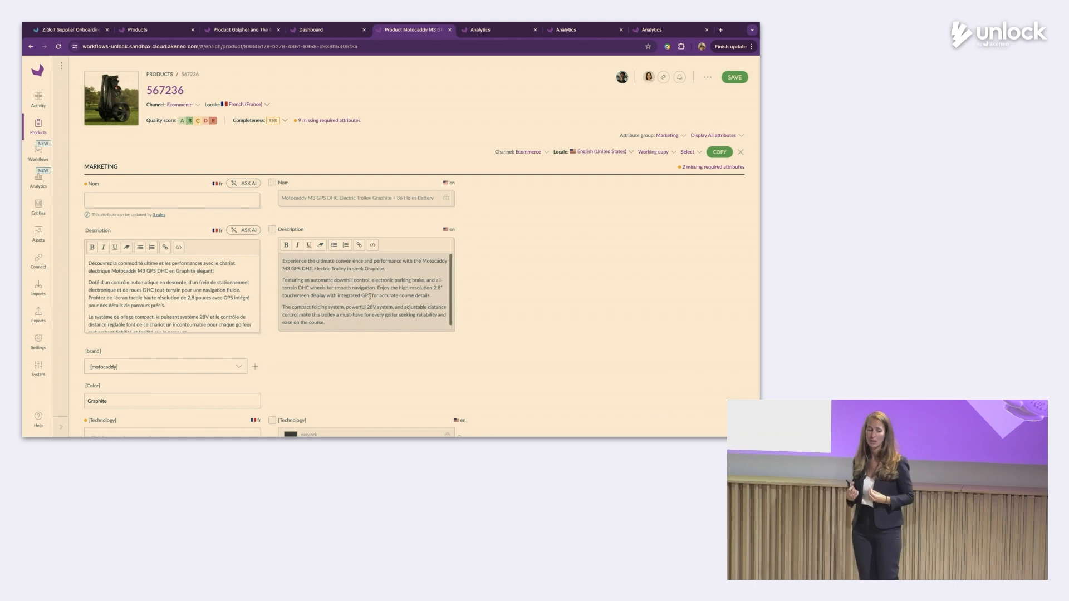
Step: Switch the product locale back to English
left_click(244, 103)
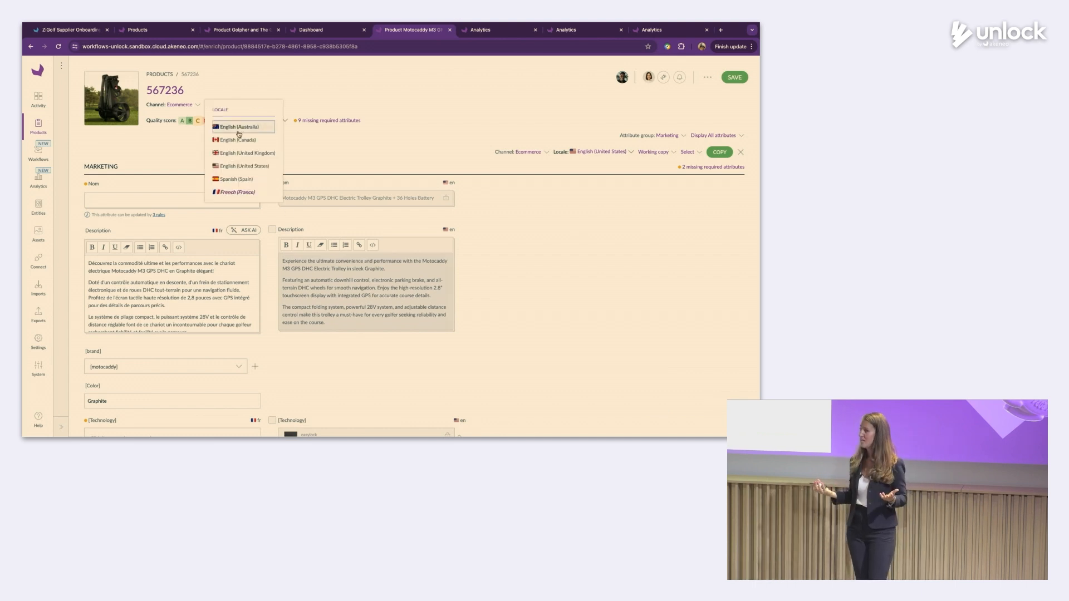
left_click(242, 166)
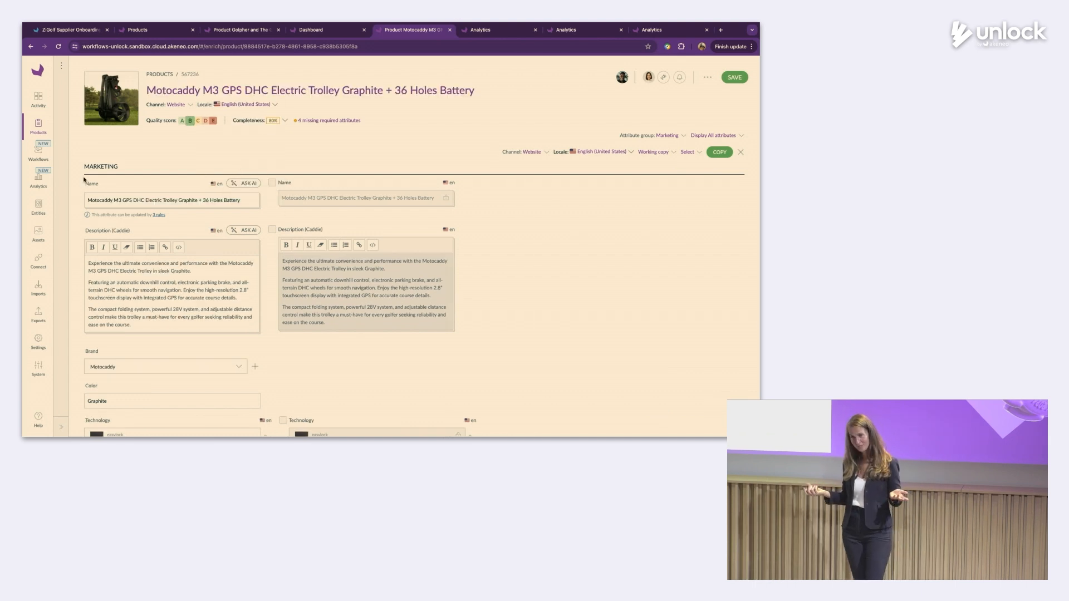